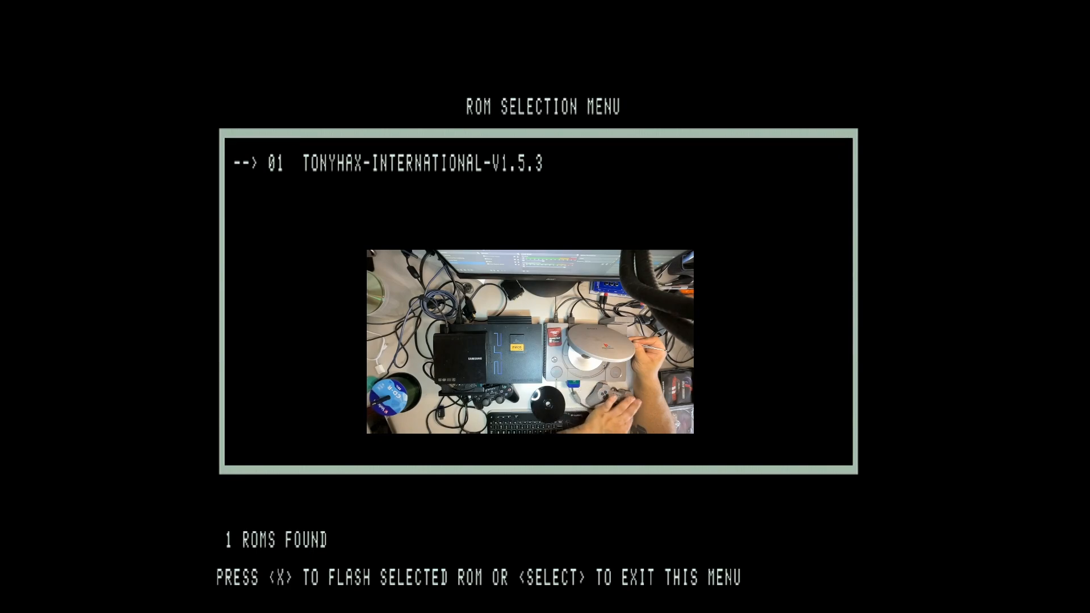
Flash the selected TONYHAX-INTERNATIONAL-V1.5.3 ROM
key(x)
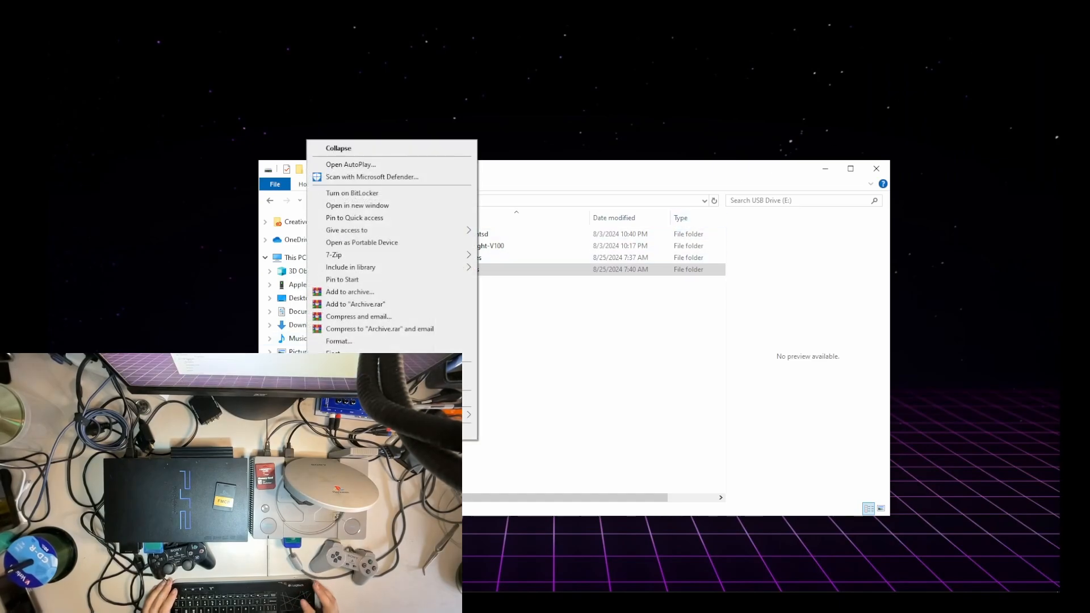
Choose an action for USB Drive (E:) from its context menu
click(338, 340)
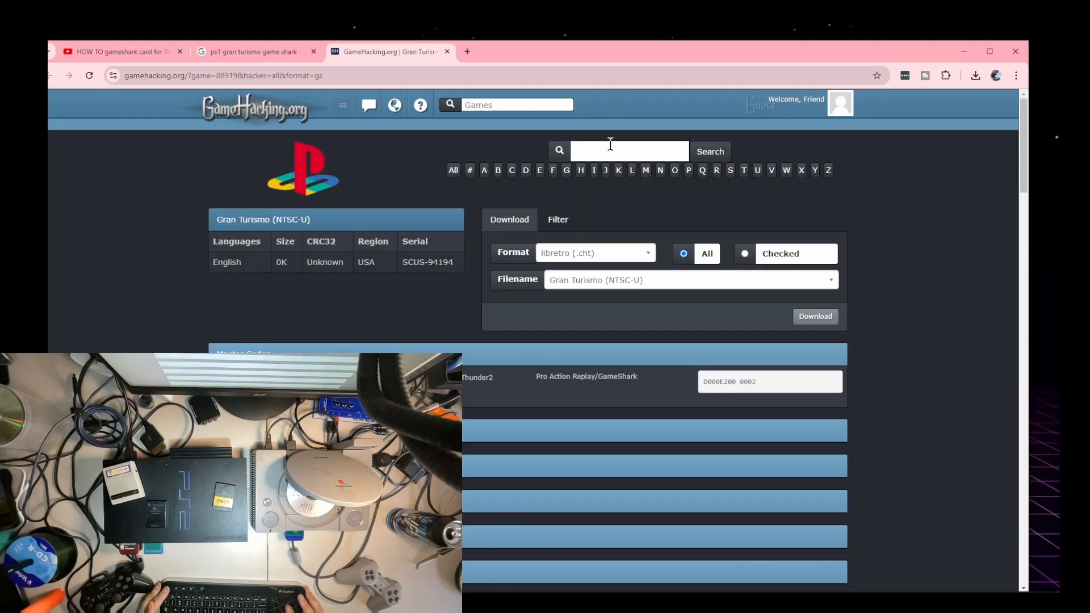
Search GameHacking.org for 'castlevania'
text(castlevan)
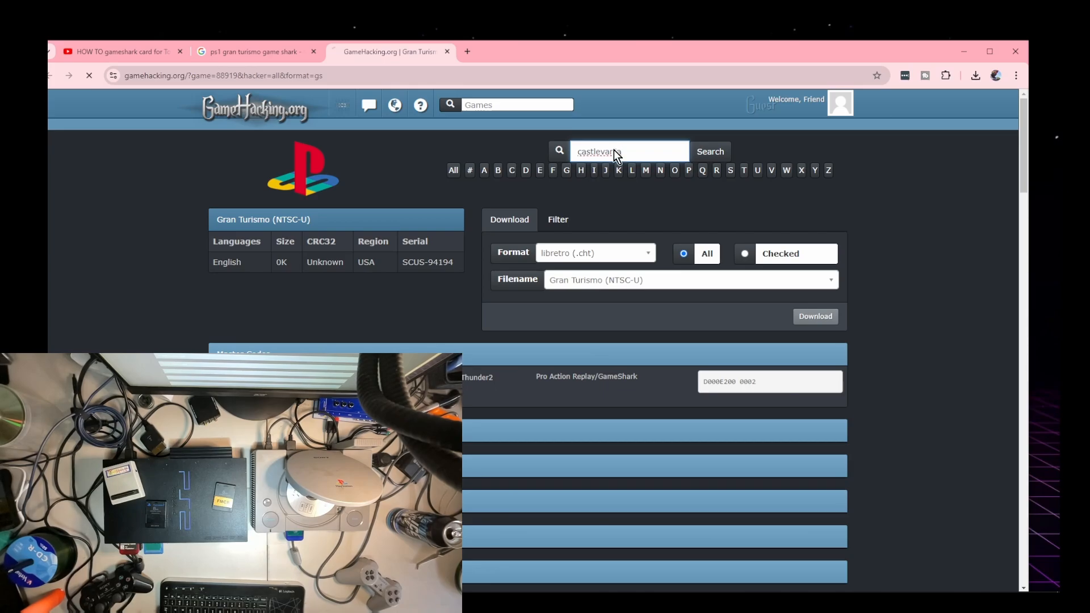
text(ia)
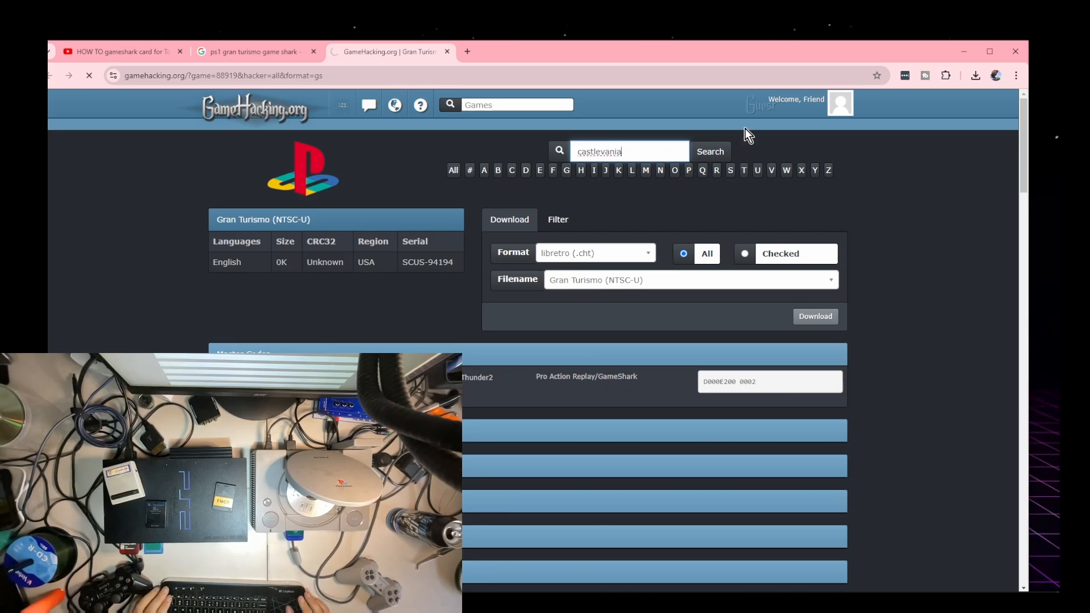
click(708, 151)
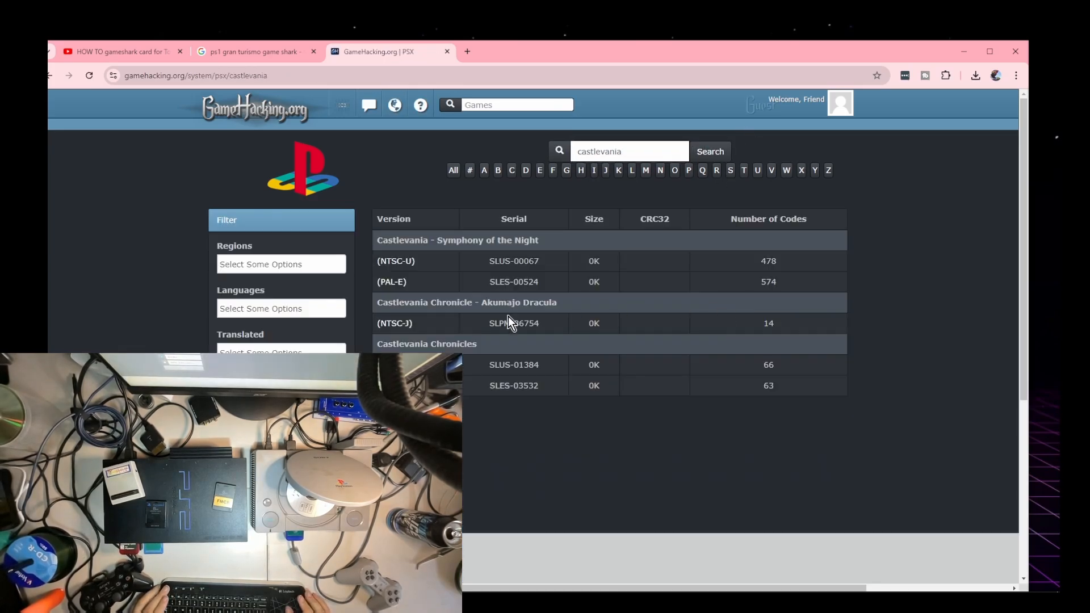
mouse_move(464, 326)
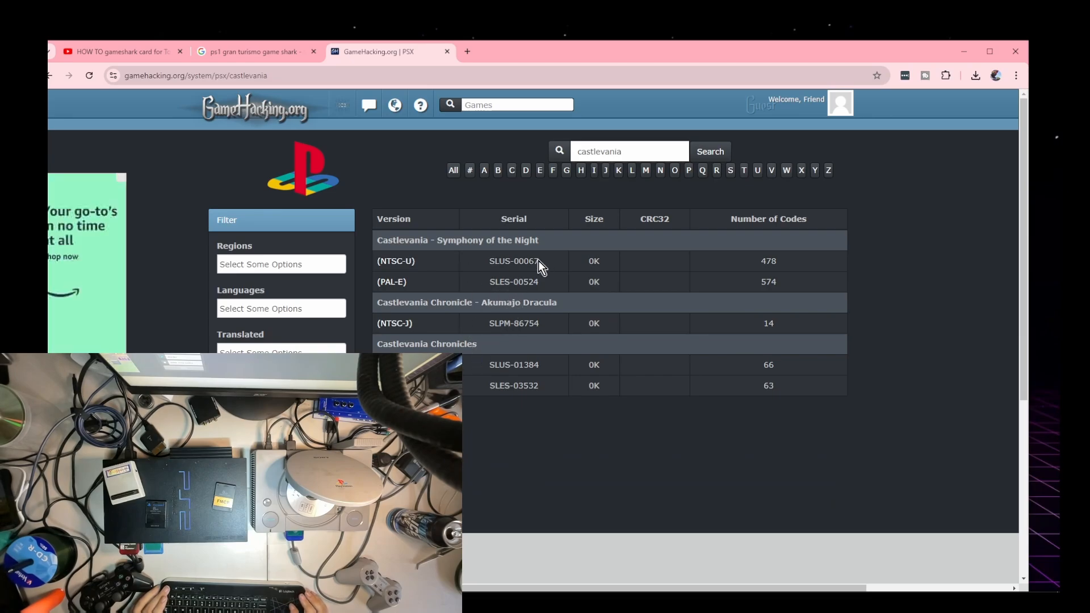
mouse_move(555, 271)
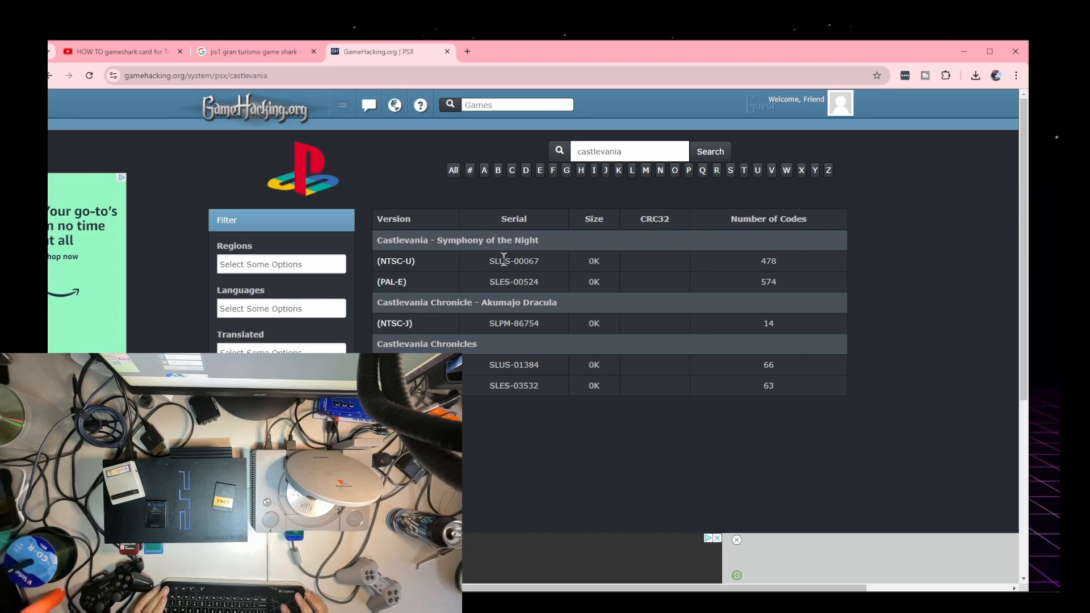
Copy the Infinite Health (ASM) GameShark code from the NTSC-U Symphony of the Night entry
click(395, 261)
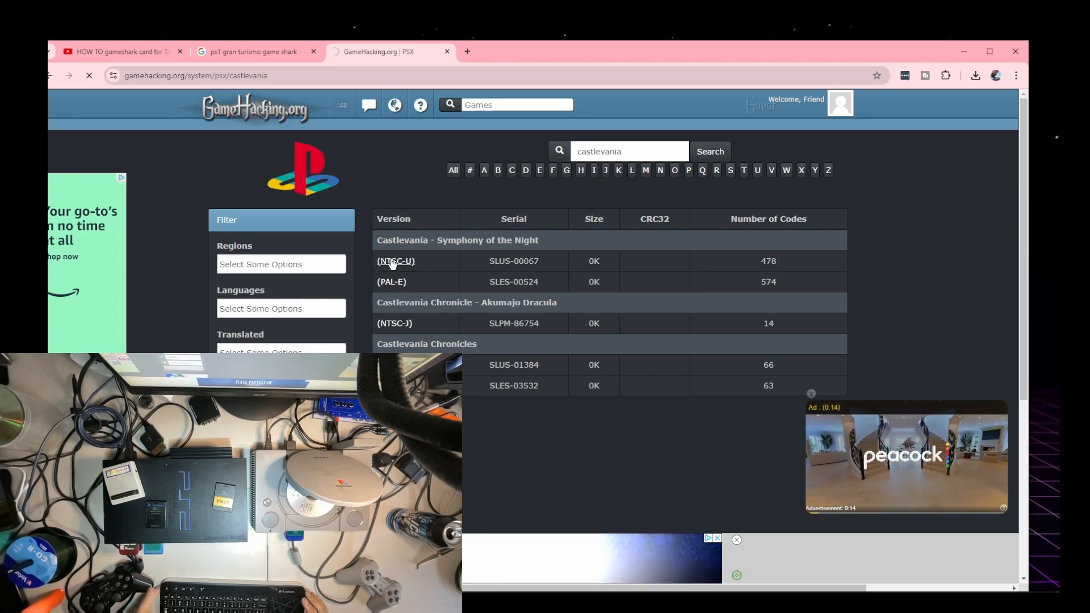
click(395, 261)
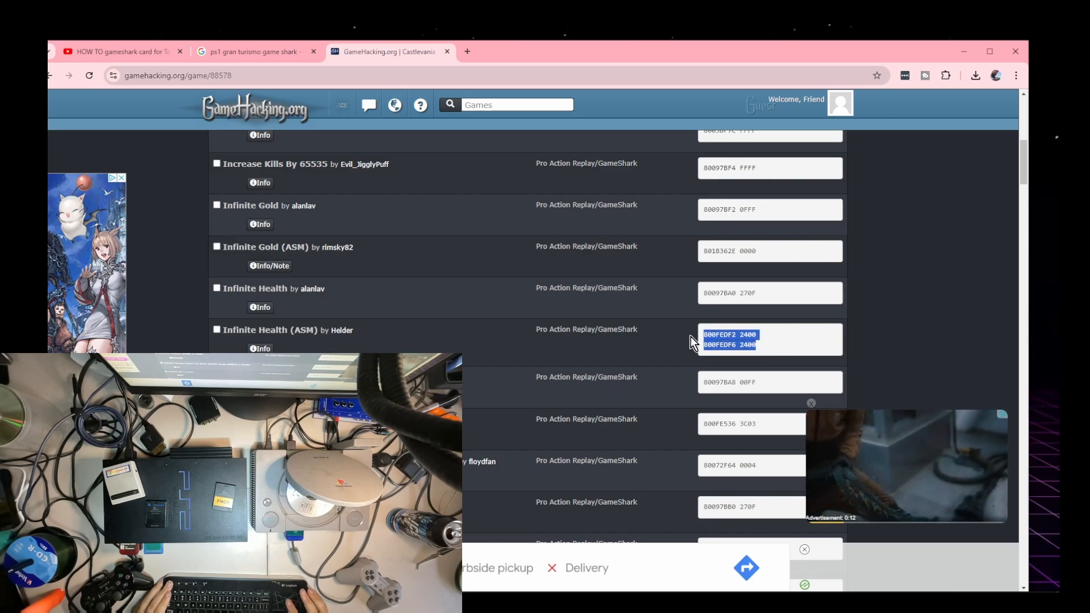
right_click(720, 345)
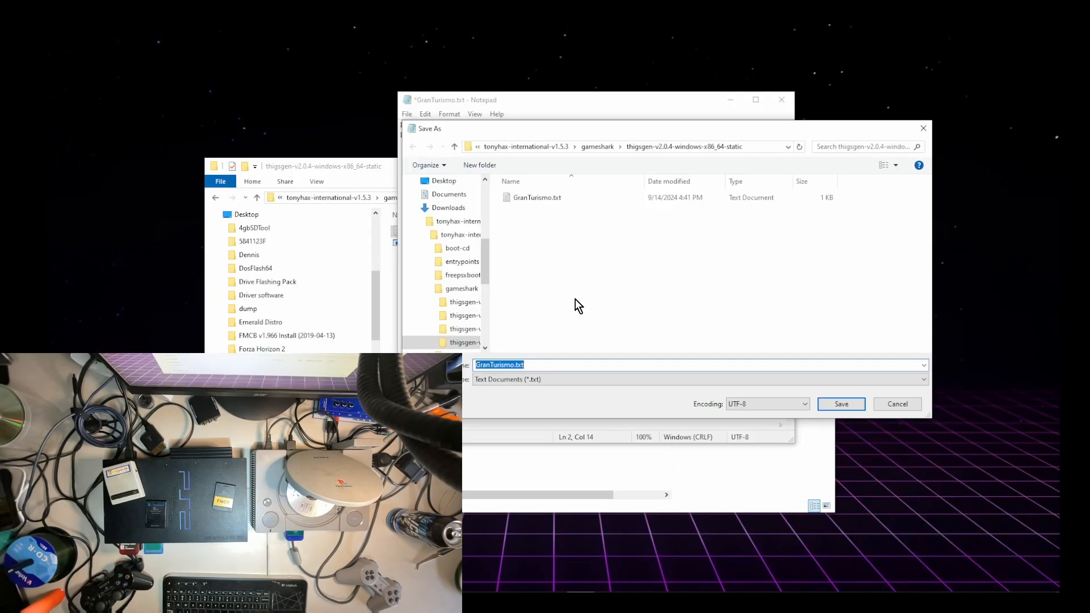
Save the codes as CastlvaniaSOTN in the thigsgen-v2.0.4-windows-x86_64-static folder
text(Castl)
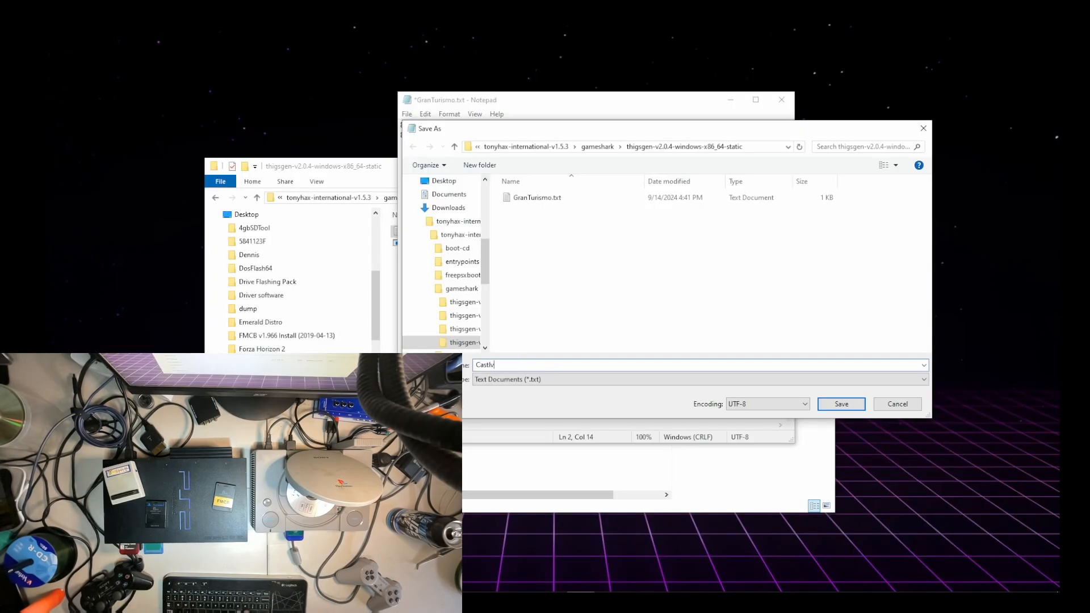
text(vaniaS)
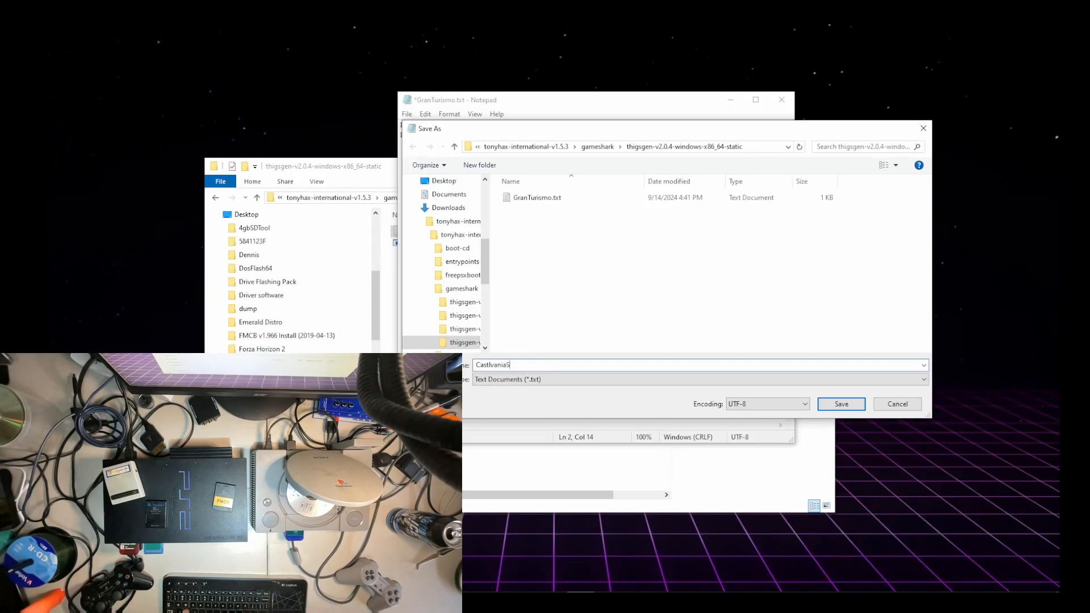
text(OTN)
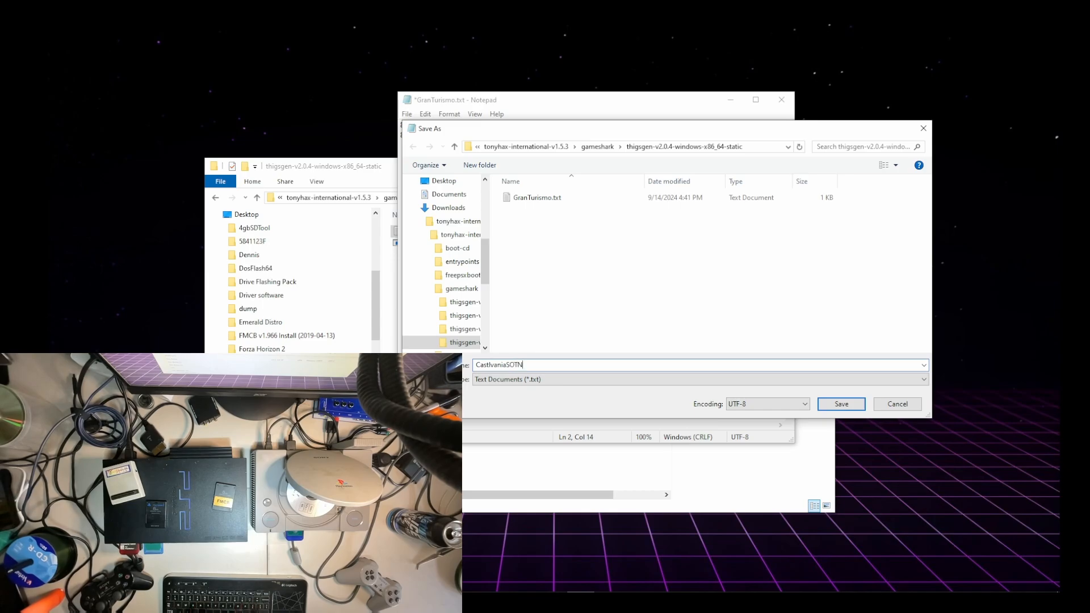
click(840, 405)
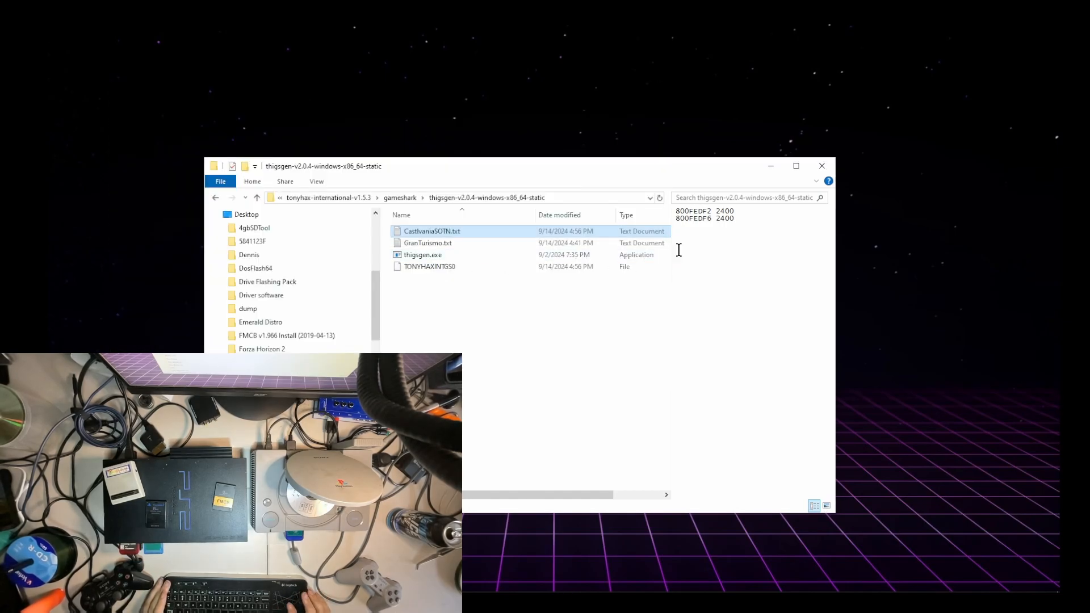
Eject the USB drive and close the File Explorer window
click(430, 266)
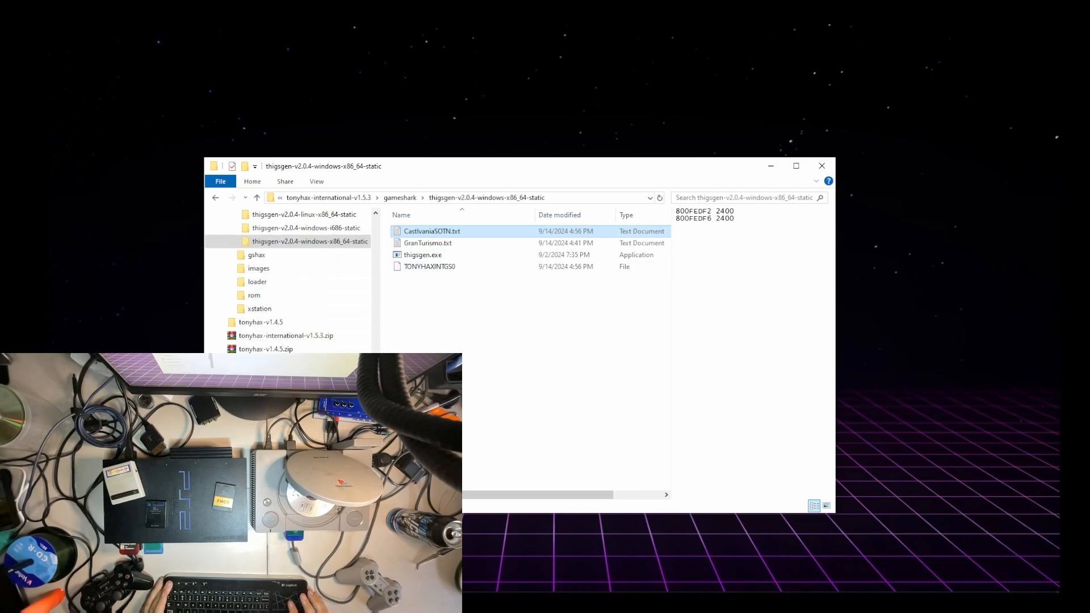
right_click(309, 241)
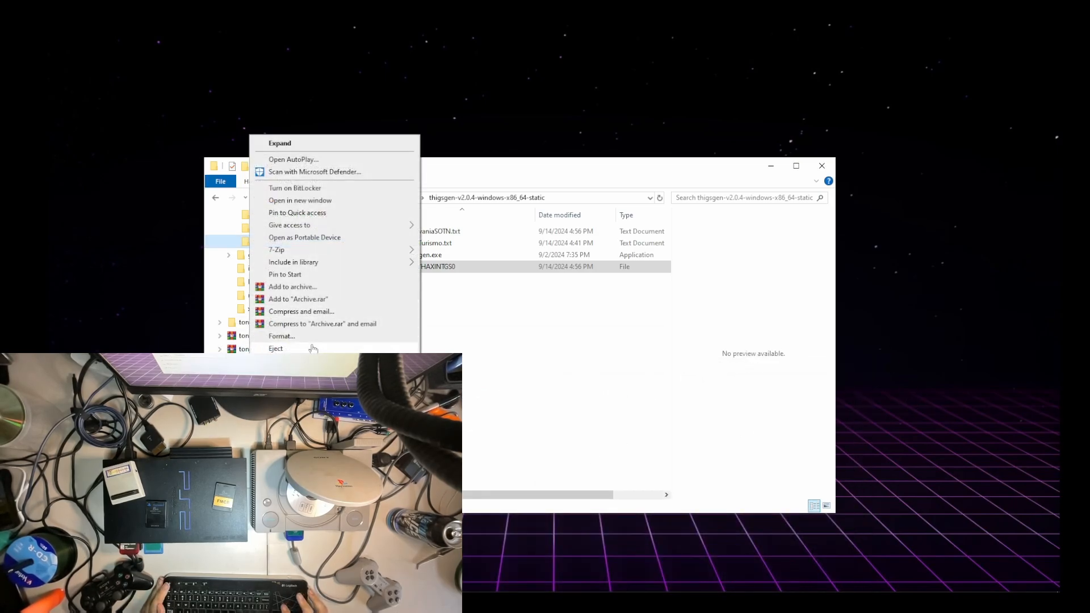
click(275, 348)
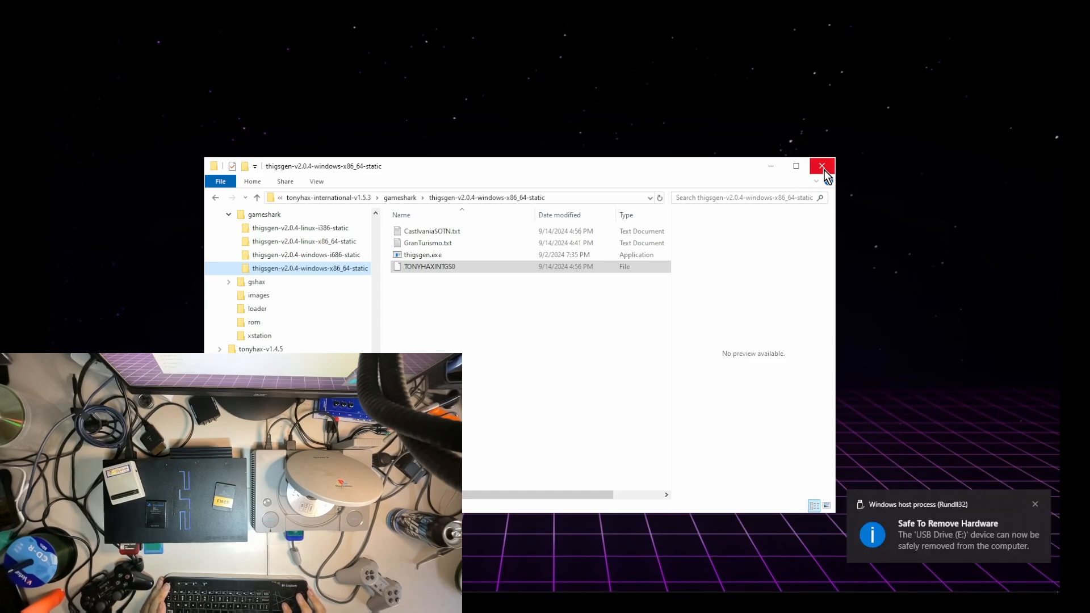
click(823, 166)
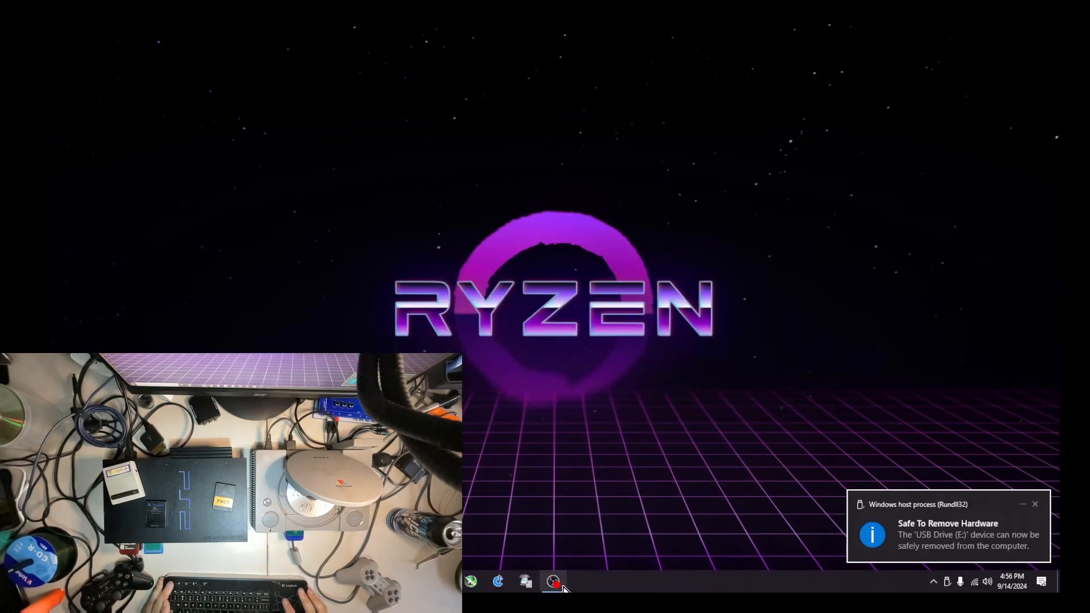
Bring up the PS2 capture view showing the Free McBoot menu
click(553, 581)
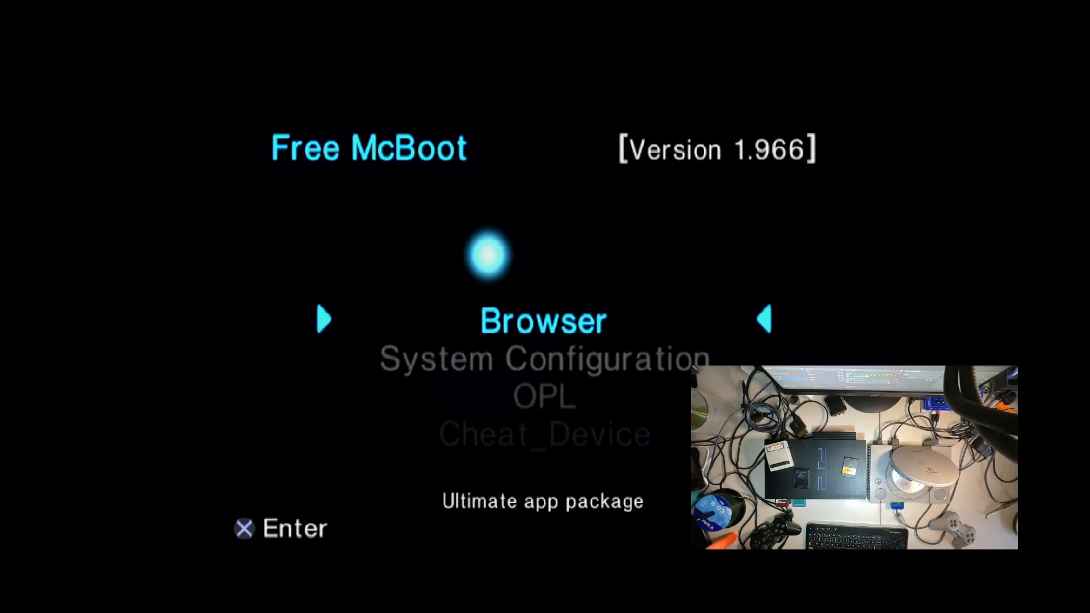
Browse memory card mc0:/ in LaunchELF to see the TONYHAXINTGS0 file, then cancel the file menu
key(Down)
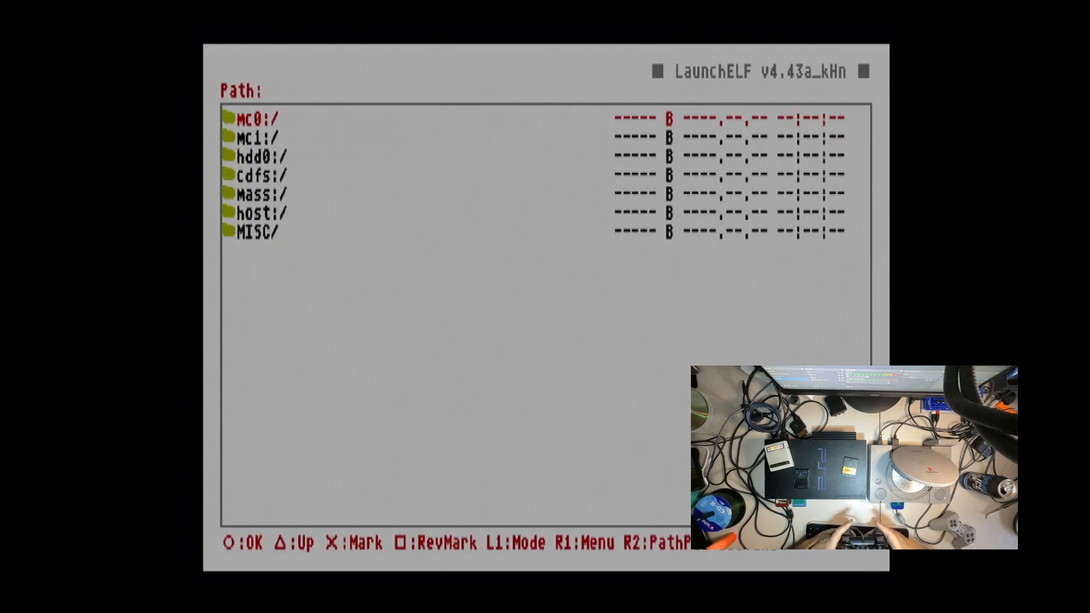
key(down)
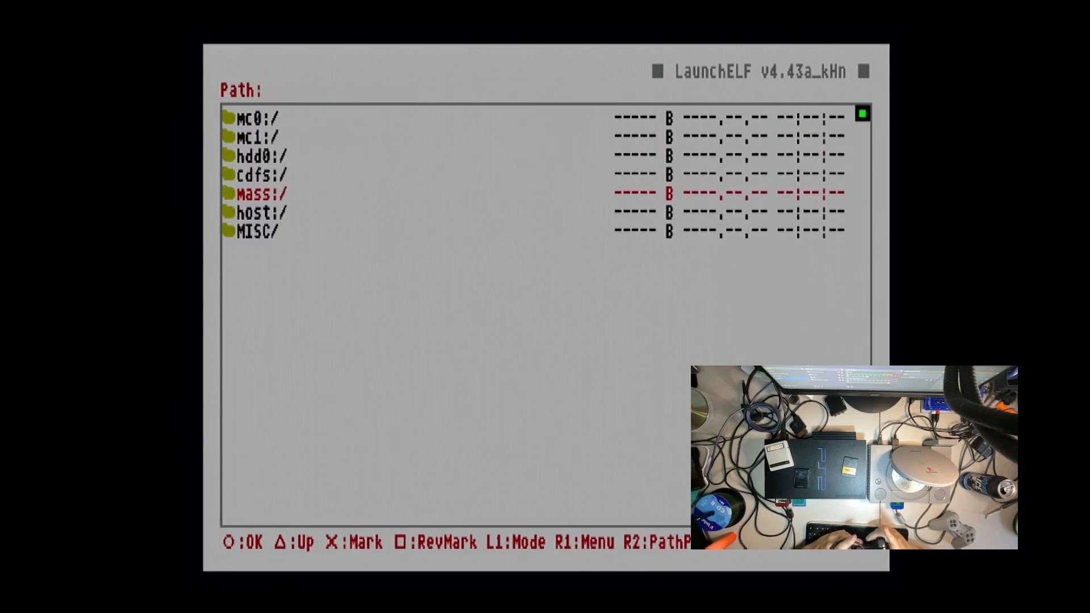
key(Return)
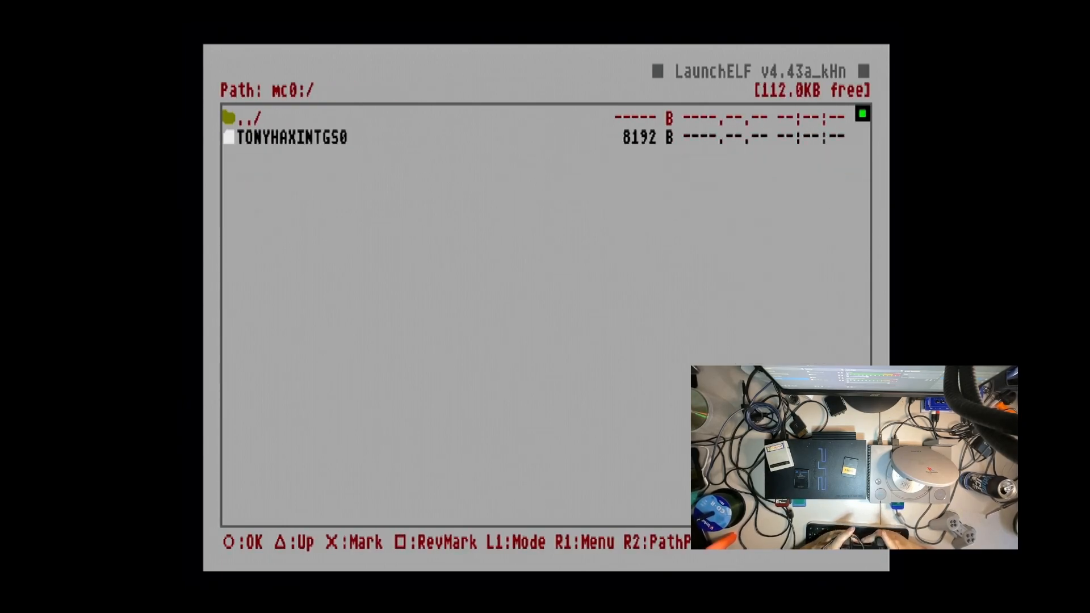
key(R1)
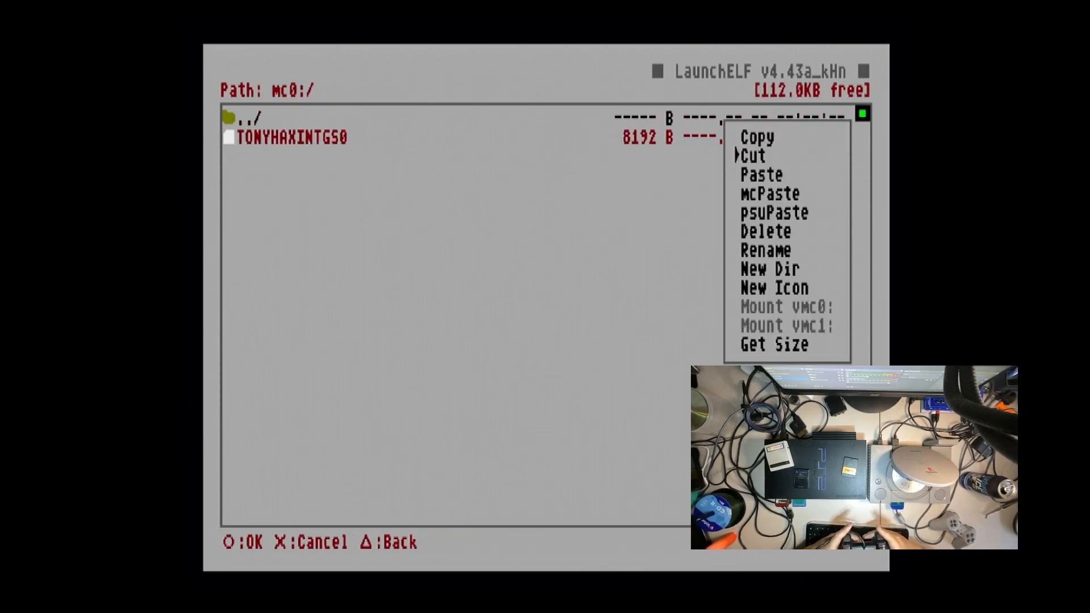
click(765, 230)
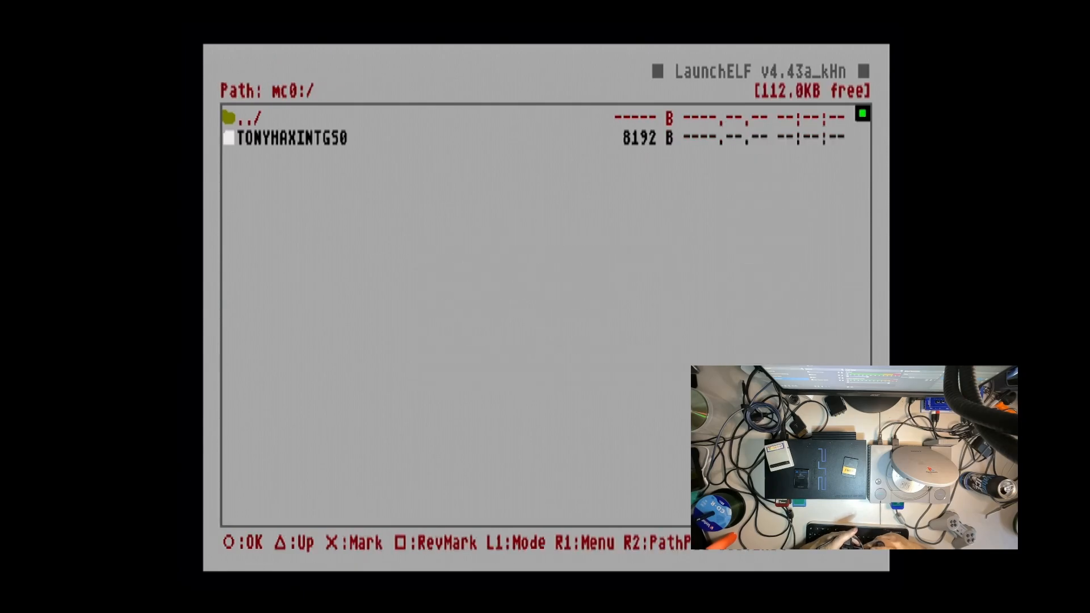
Exit LaunchELF to boot Castlevania: Symphony of the Night through TonyHax
key(triangle)
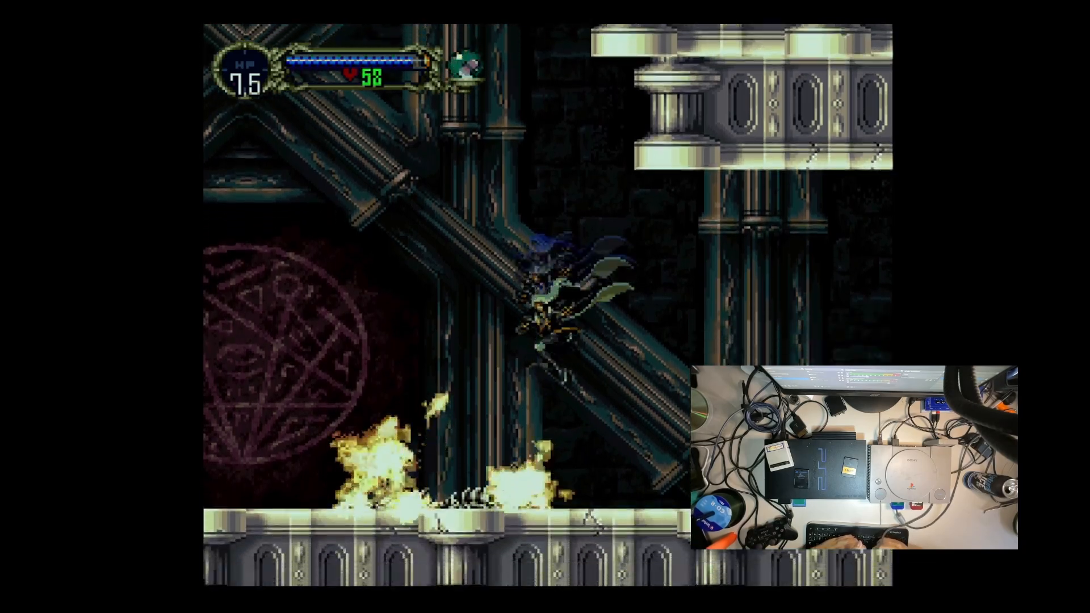
Bring up Alucard's Equip screen showing the short sword and leather shield
key(space)
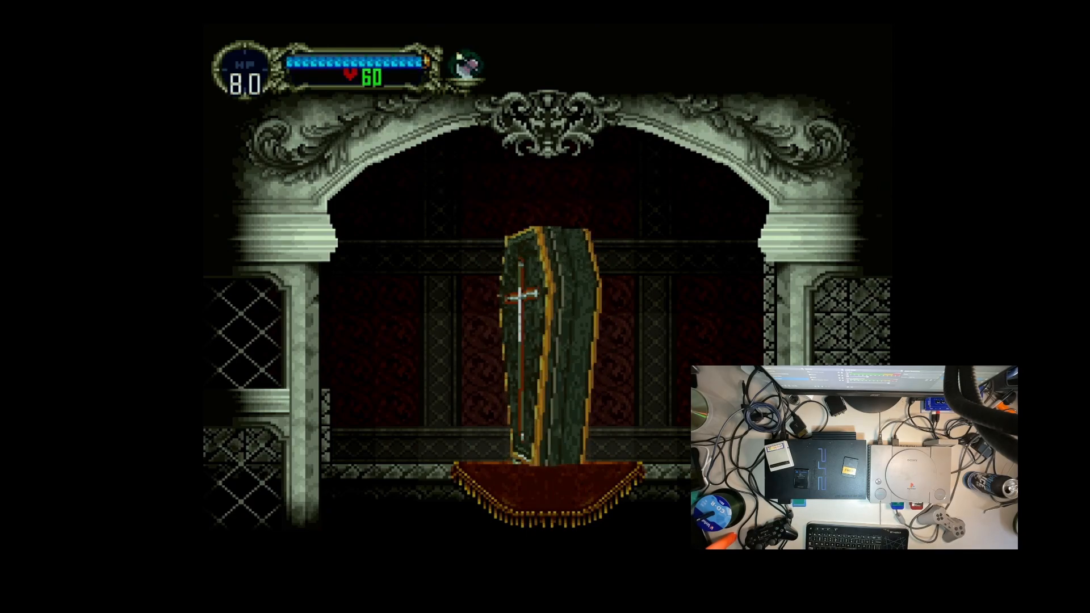
key(start)
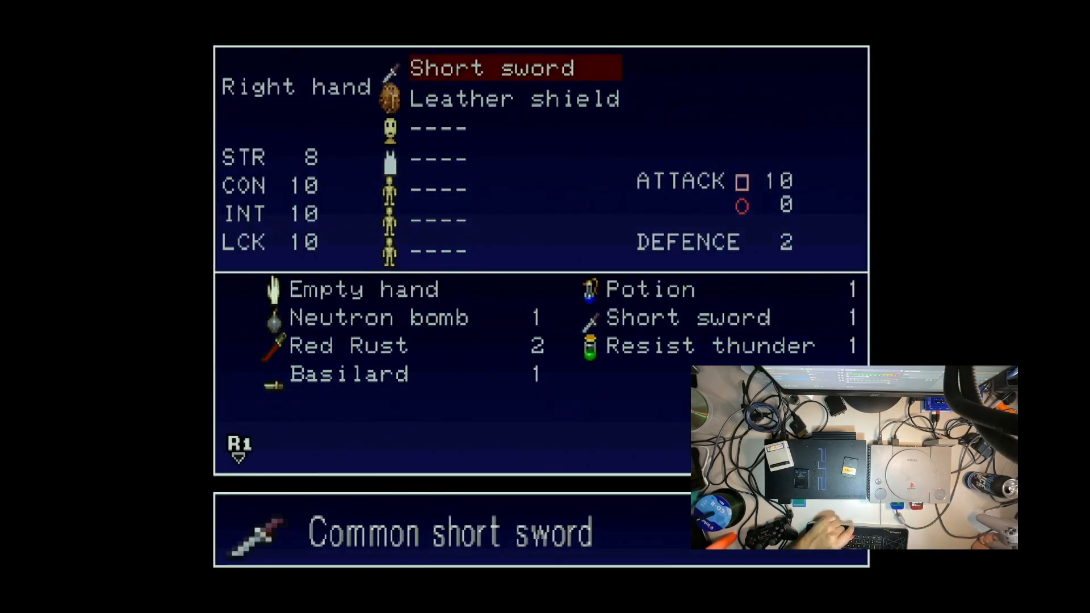